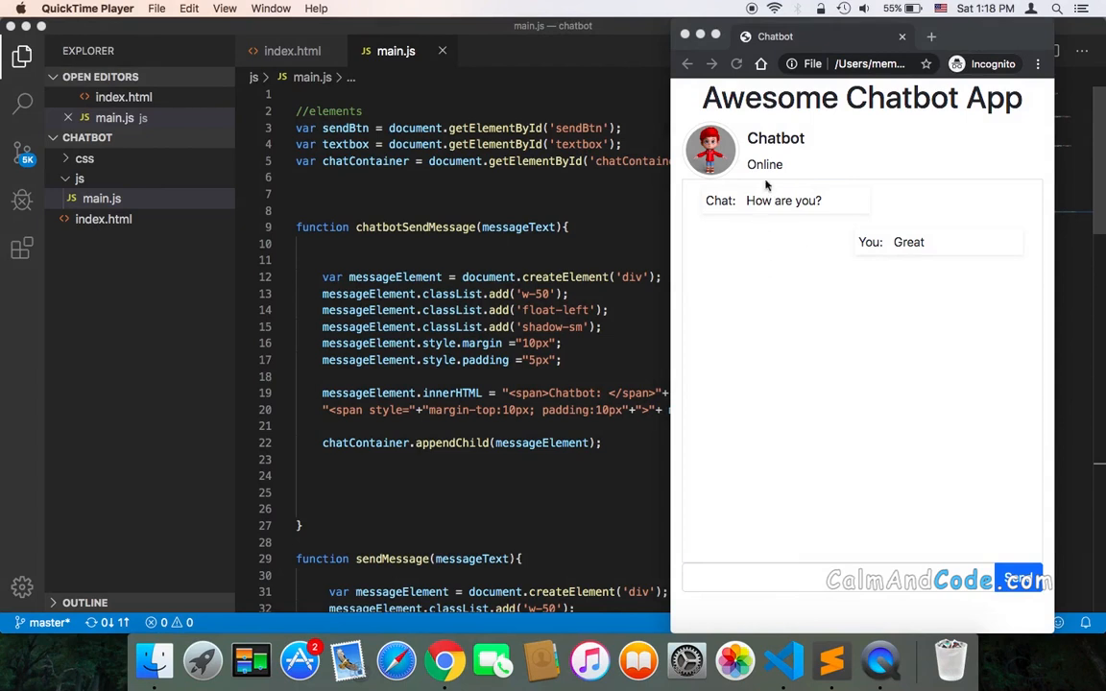
mouse_move(795, 201)
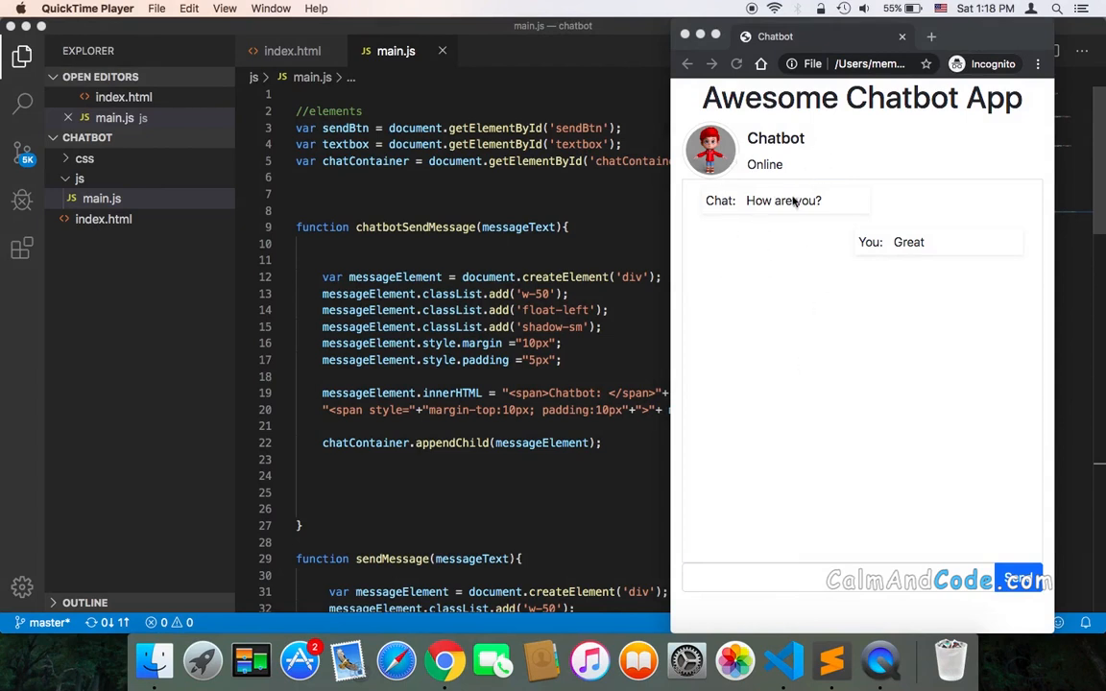
mouse_move(874, 508)
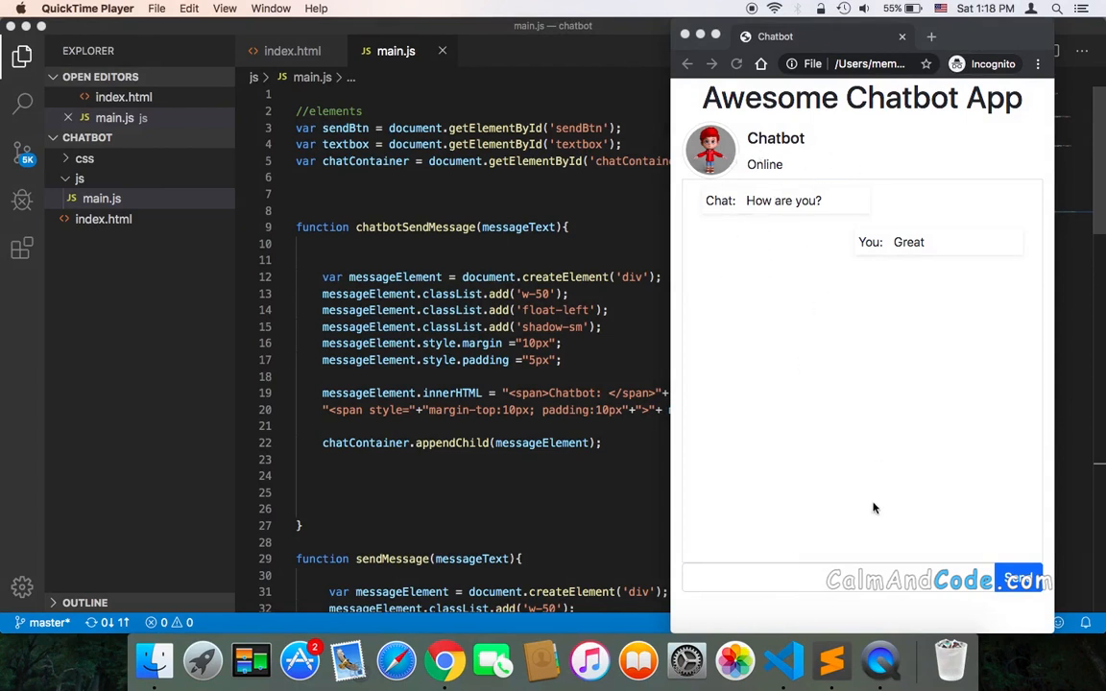
mouse_move(783, 71)
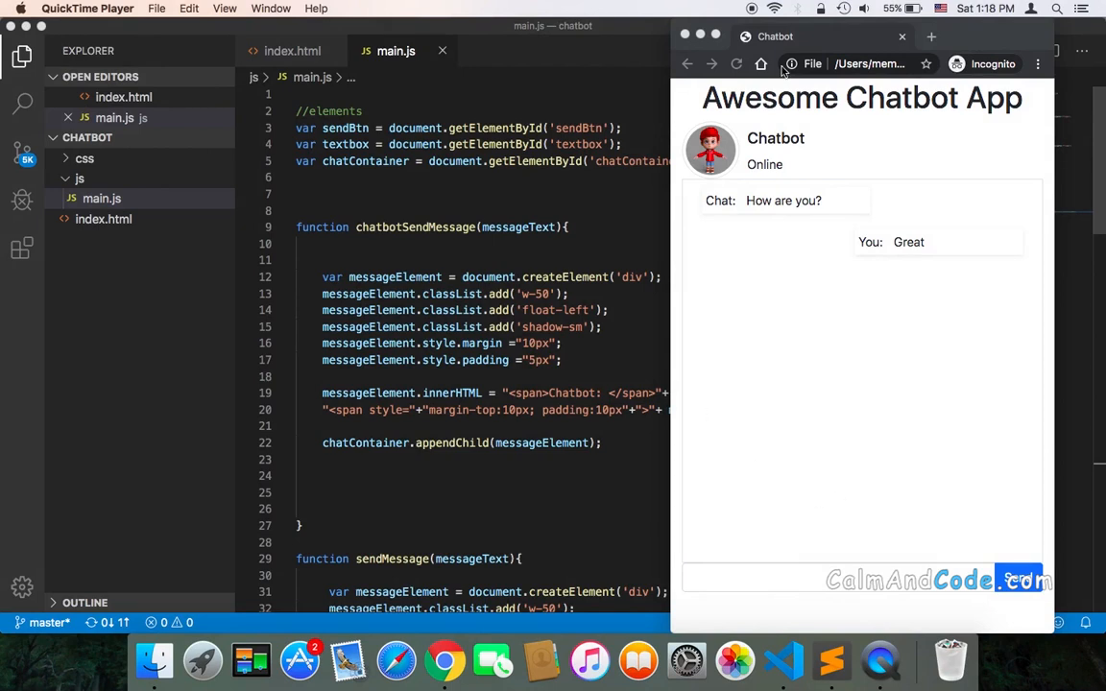
mouse_move(824, 165)
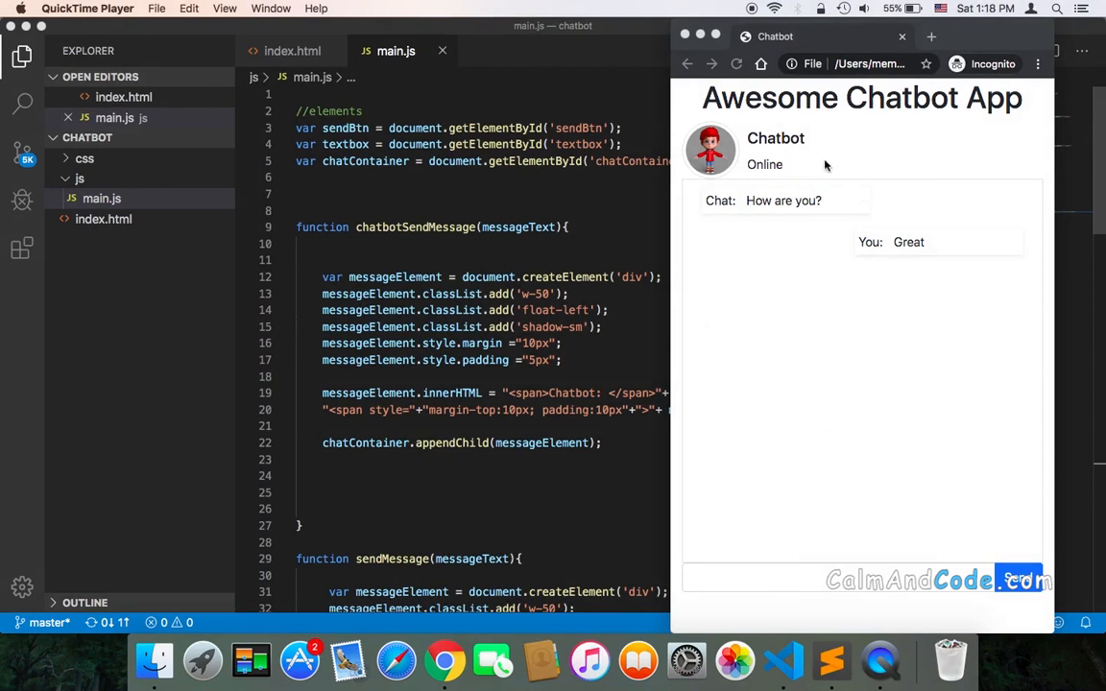
mouse_move(768, 447)
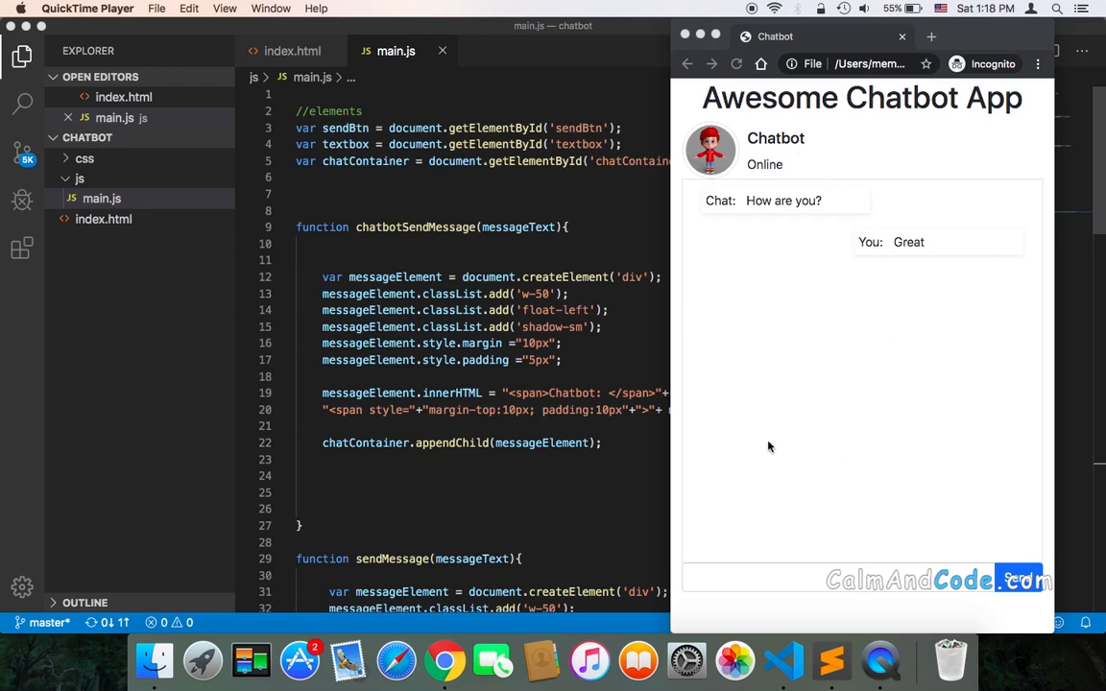
mouse_move(571, 318)
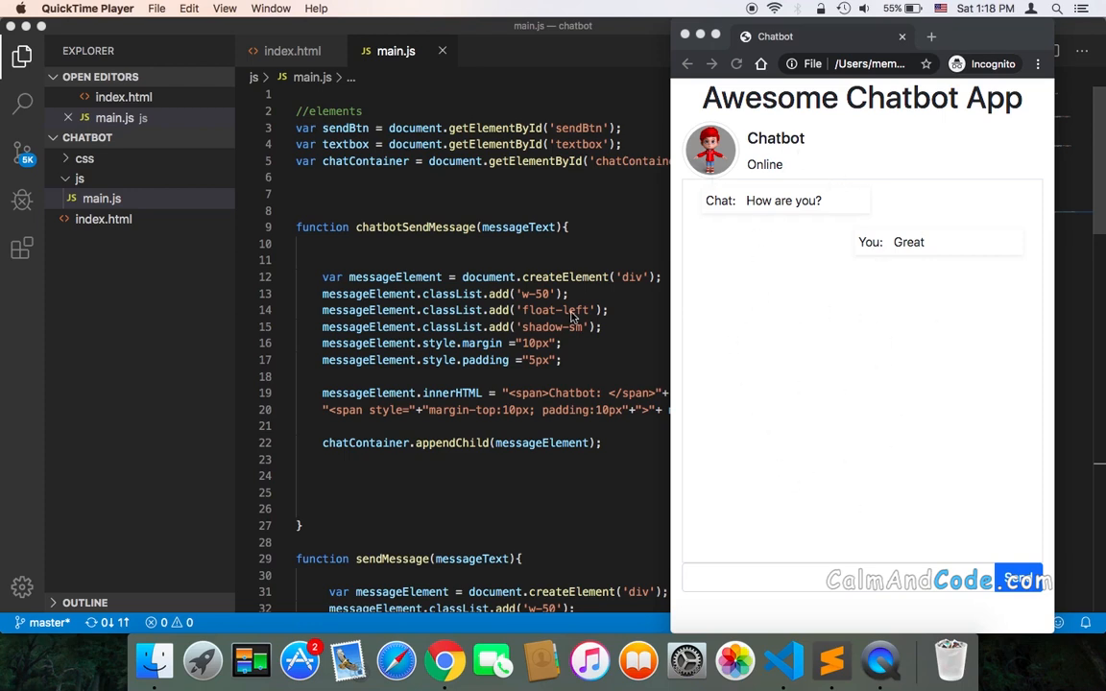
mouse_move(647, 241)
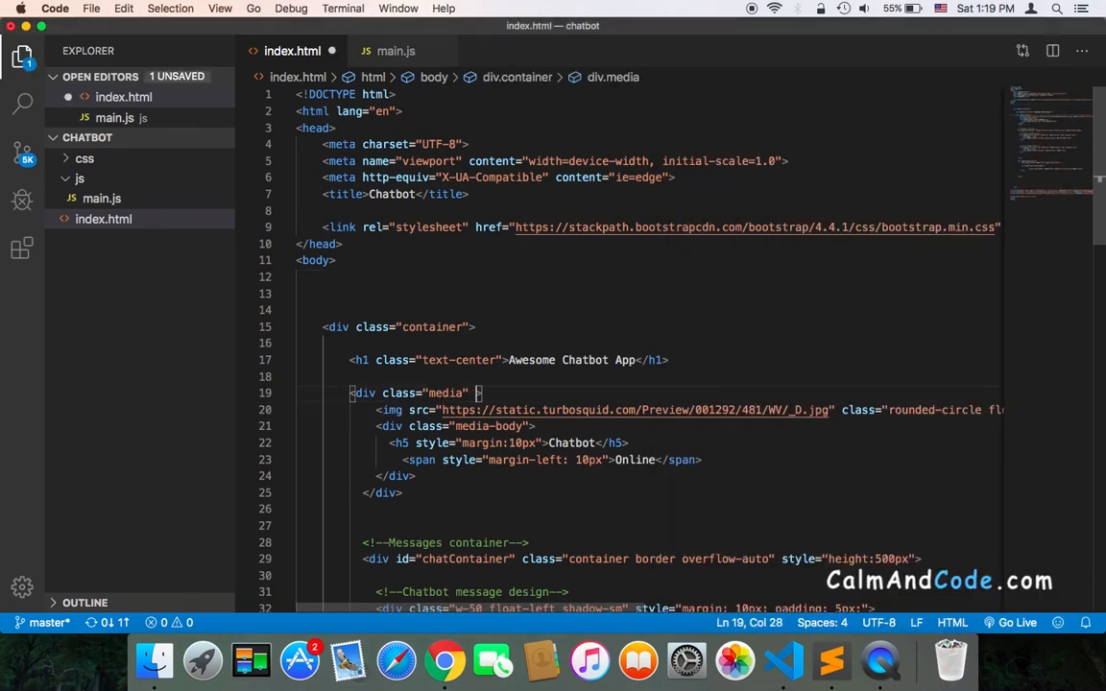
Add an aqua background style to the media header div, save, and return to Chrome.
type("style=\"\"")
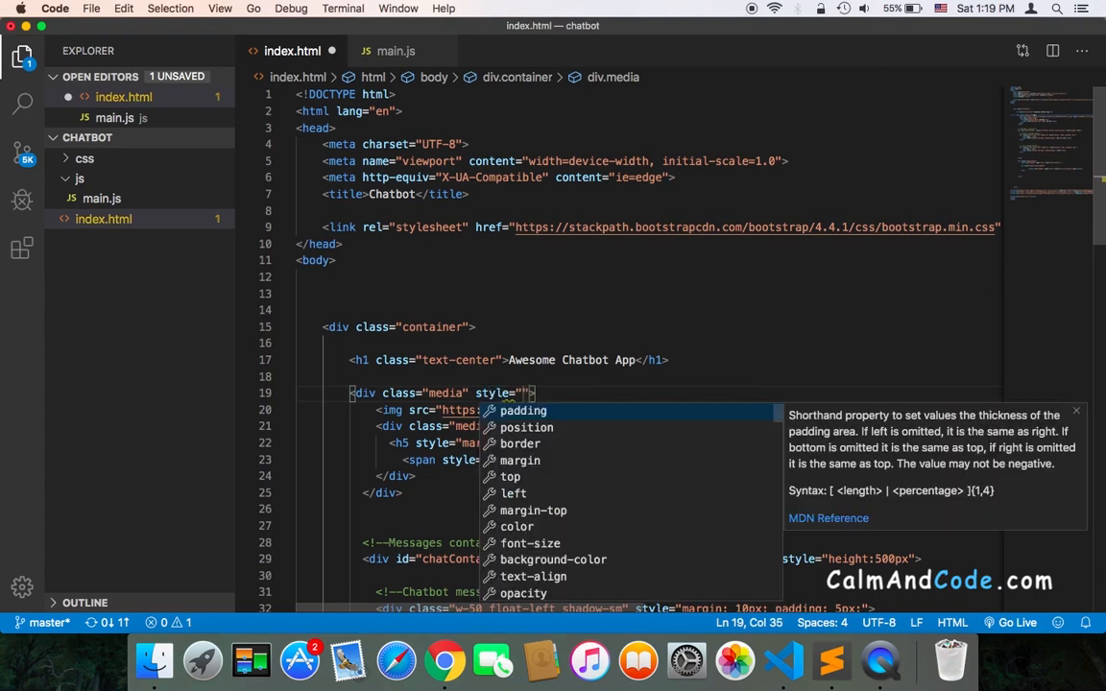
type("background-color:aqua;")
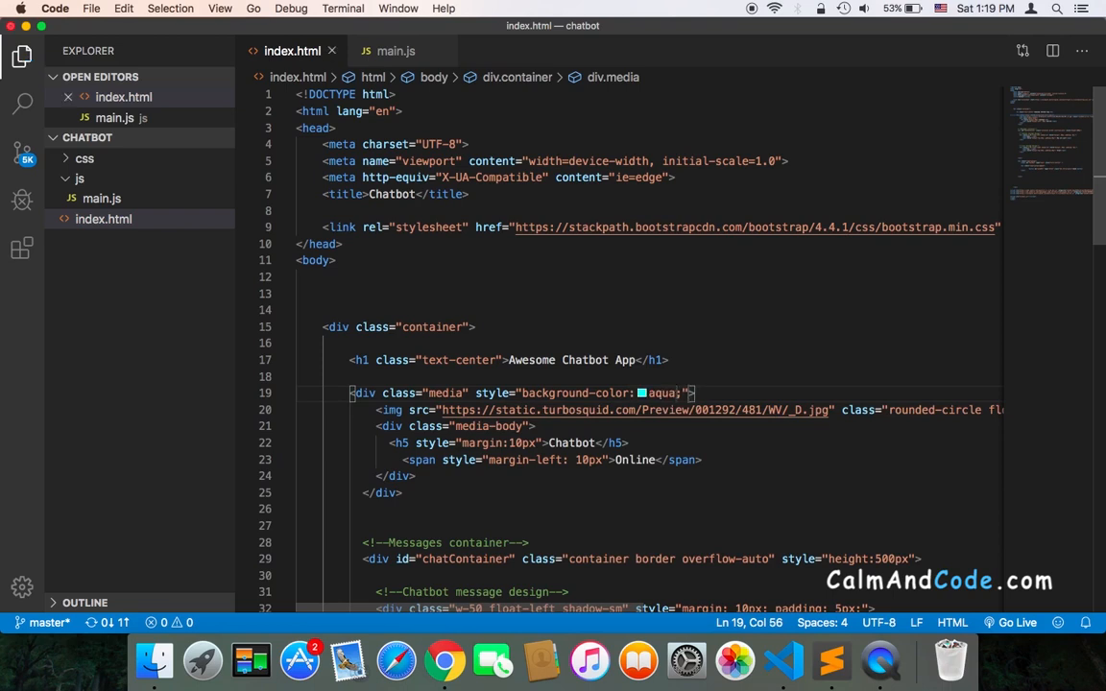
left_click(444, 661)
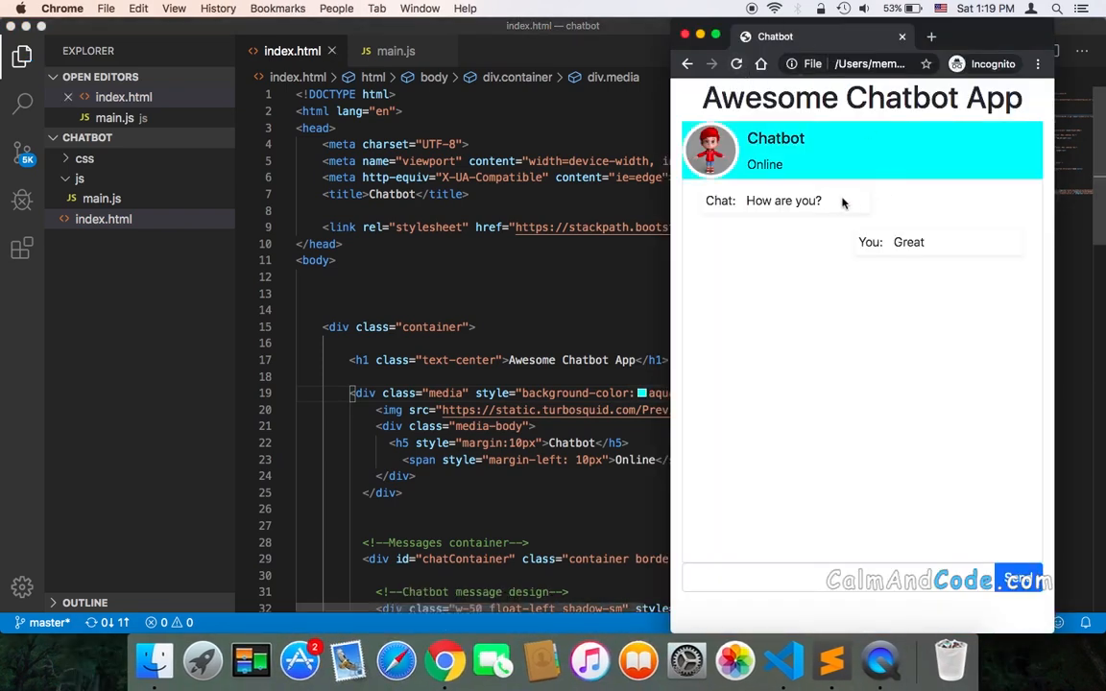
mouse_move(758, 182)
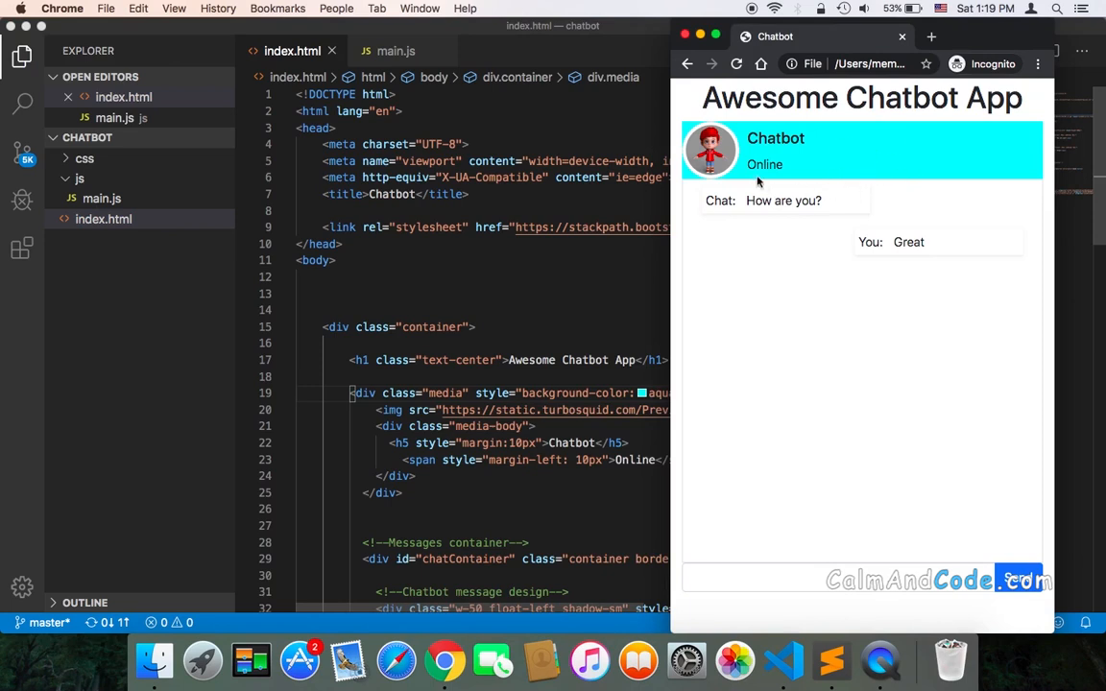
mouse_move(905, 183)
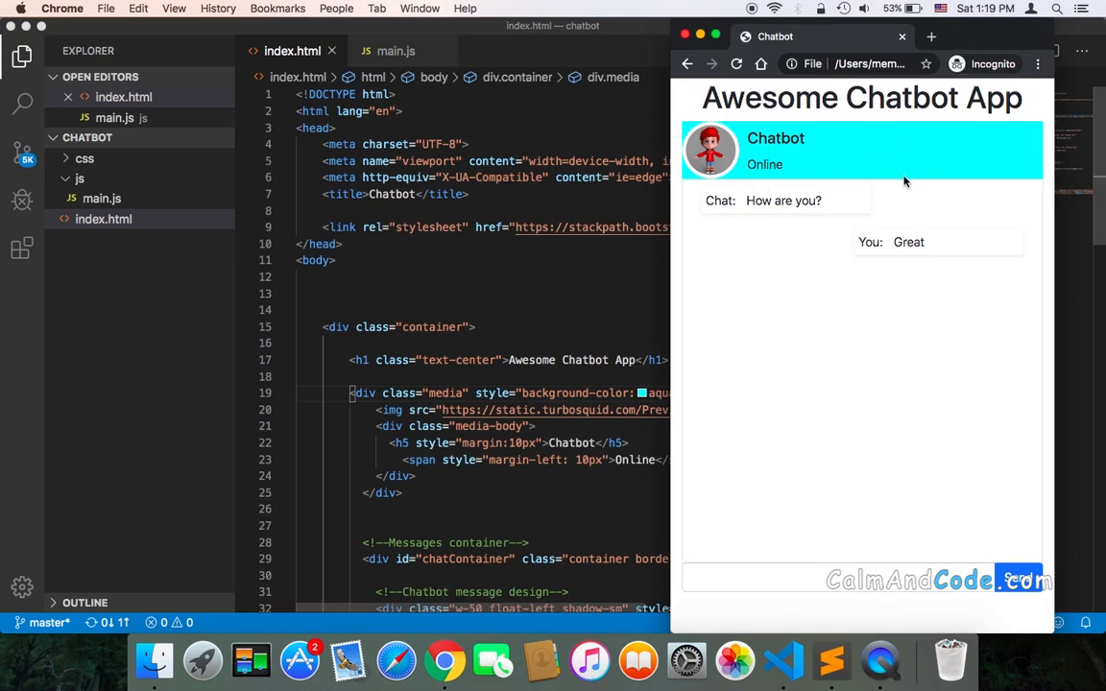
mouse_move(858, 501)
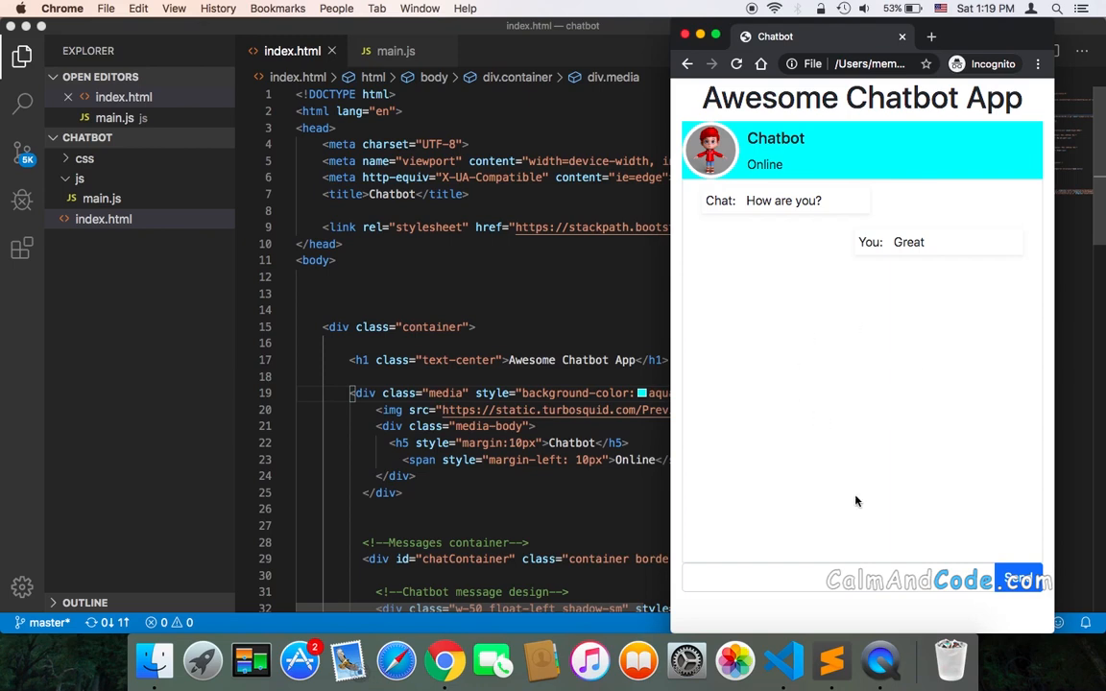
mouse_move(915, 460)
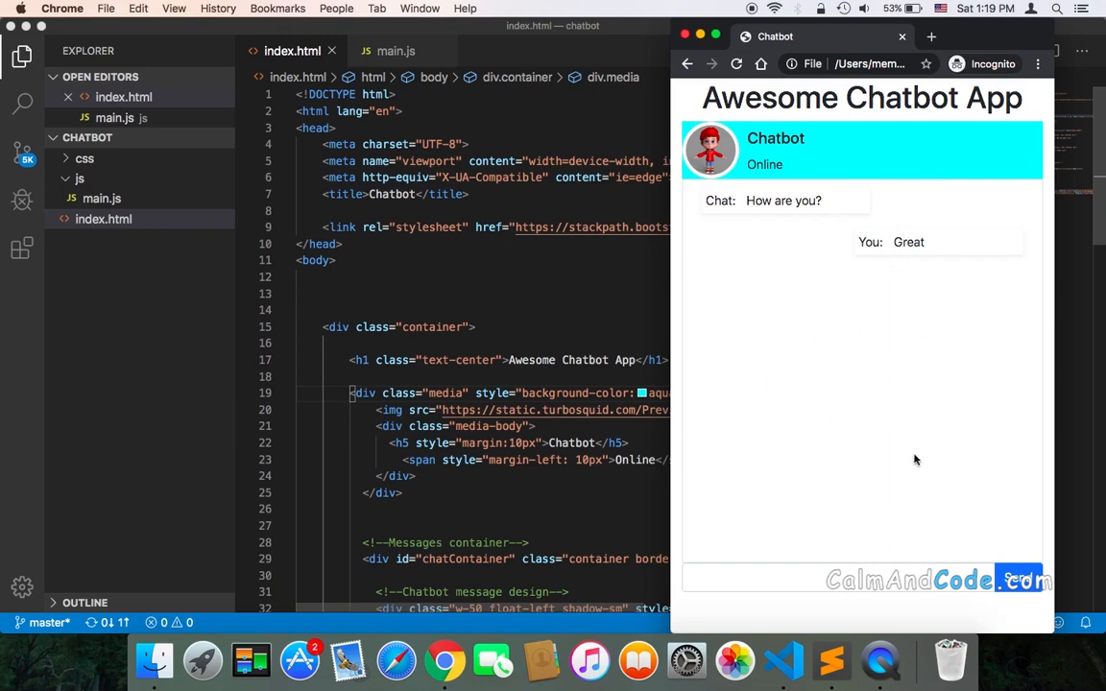
mouse_move(542, 304)
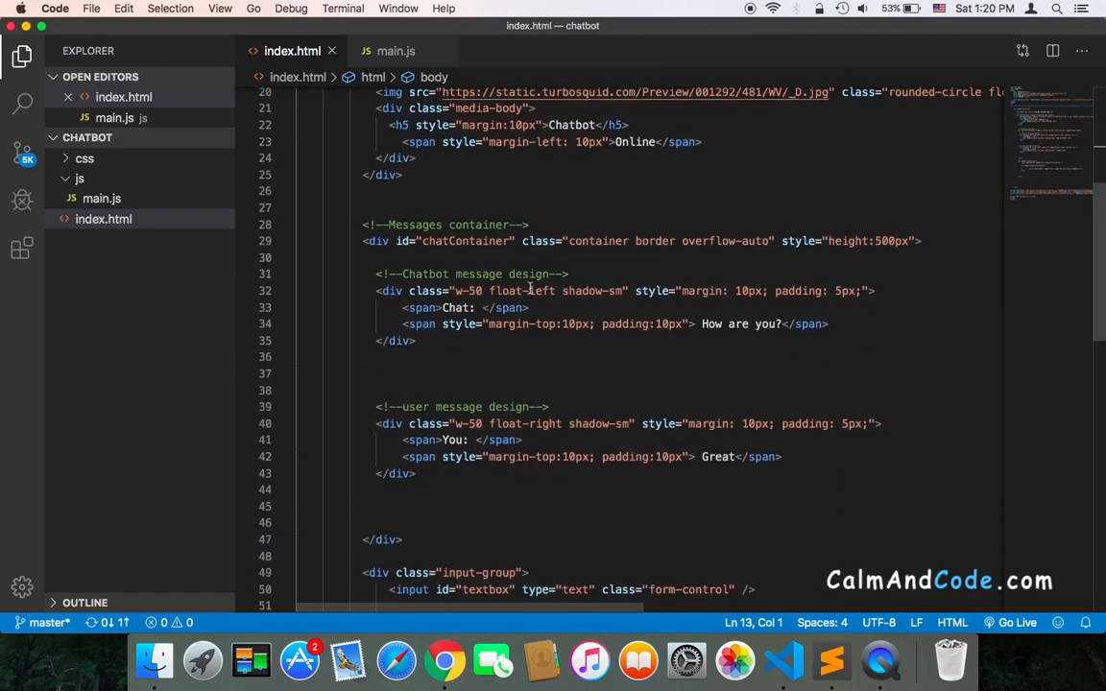
Set the chatContainer background to antiquewhite, save index.html, and switch to Chrome.
scroll("down", 3)
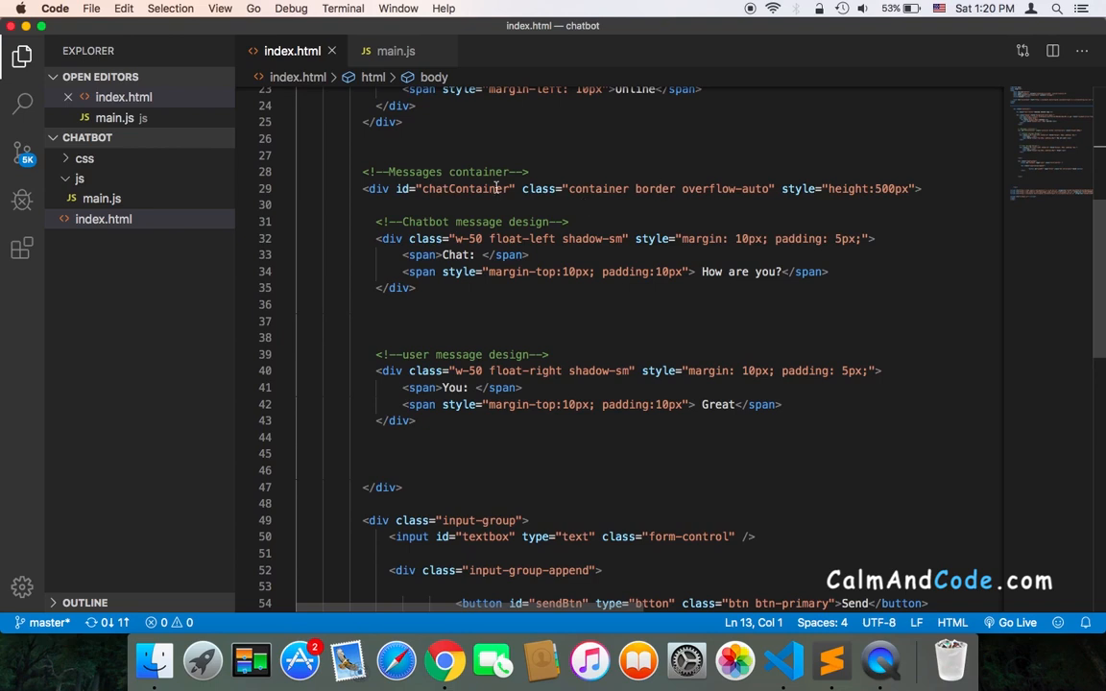
mouse_move(438, 202)
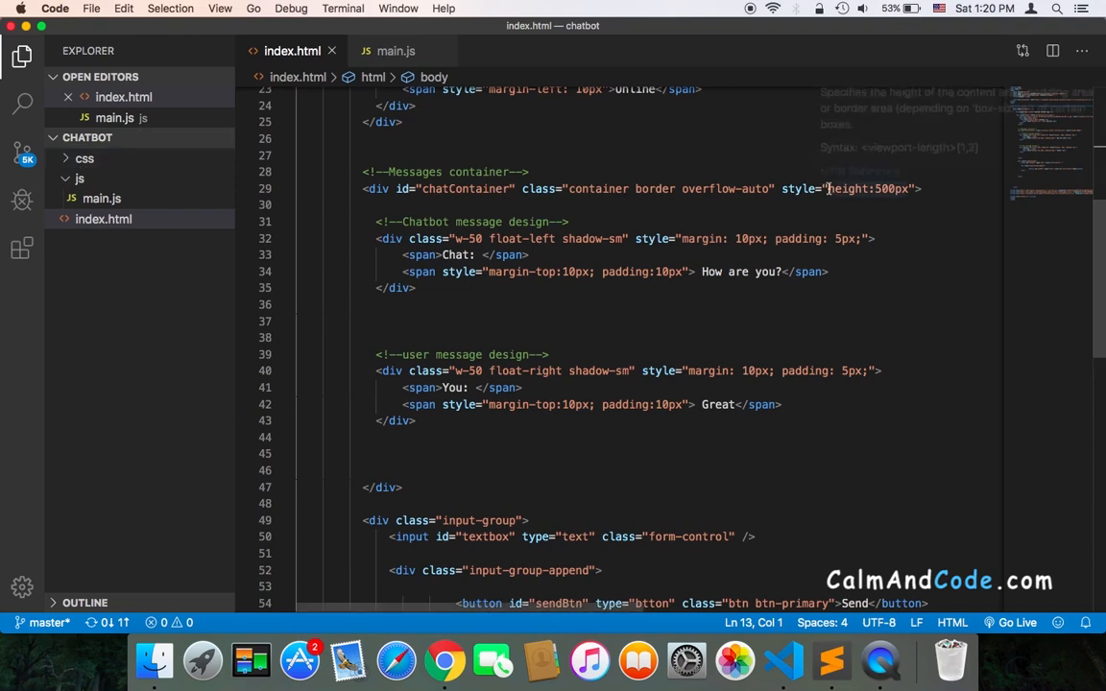
type("bac")
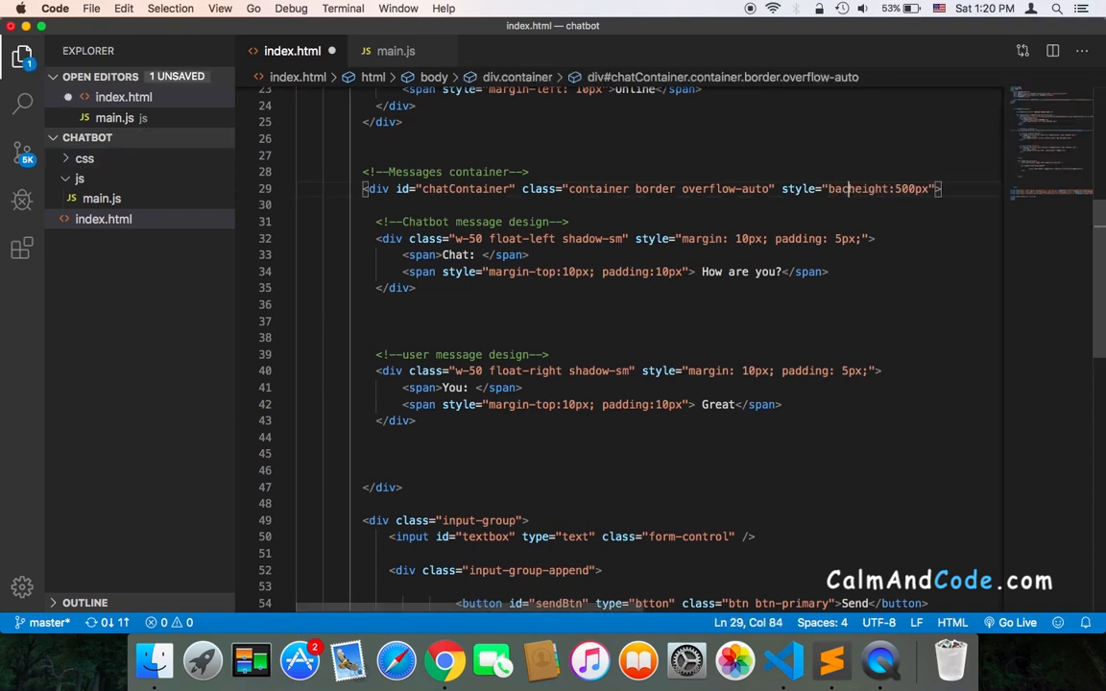
type("kground-color:")
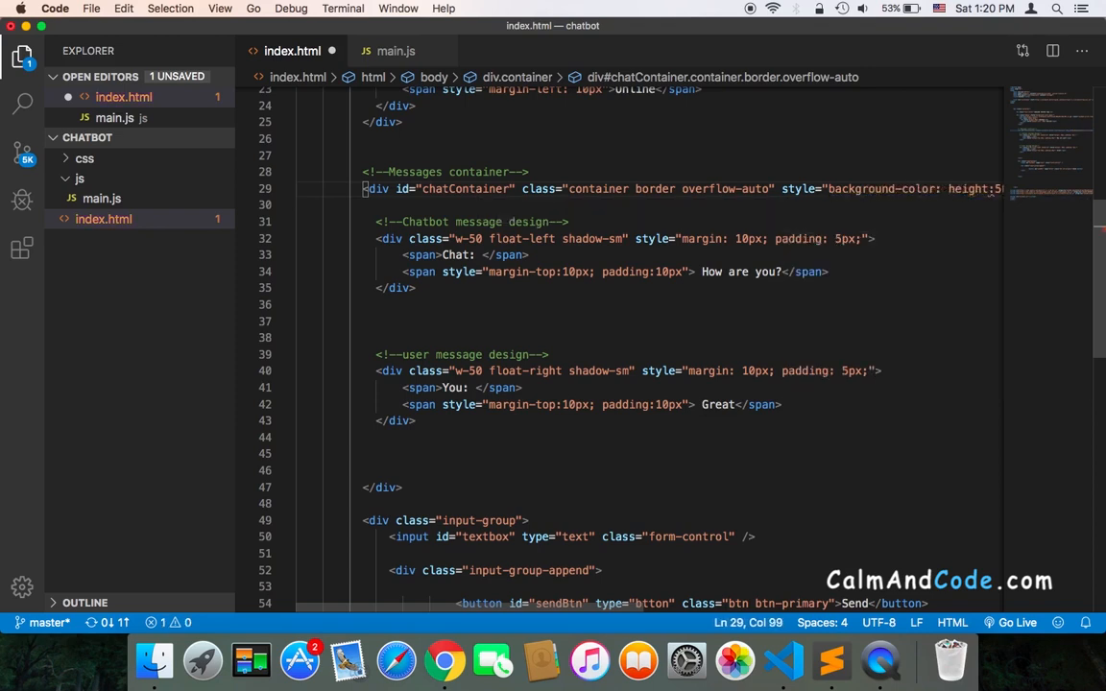
type("a")
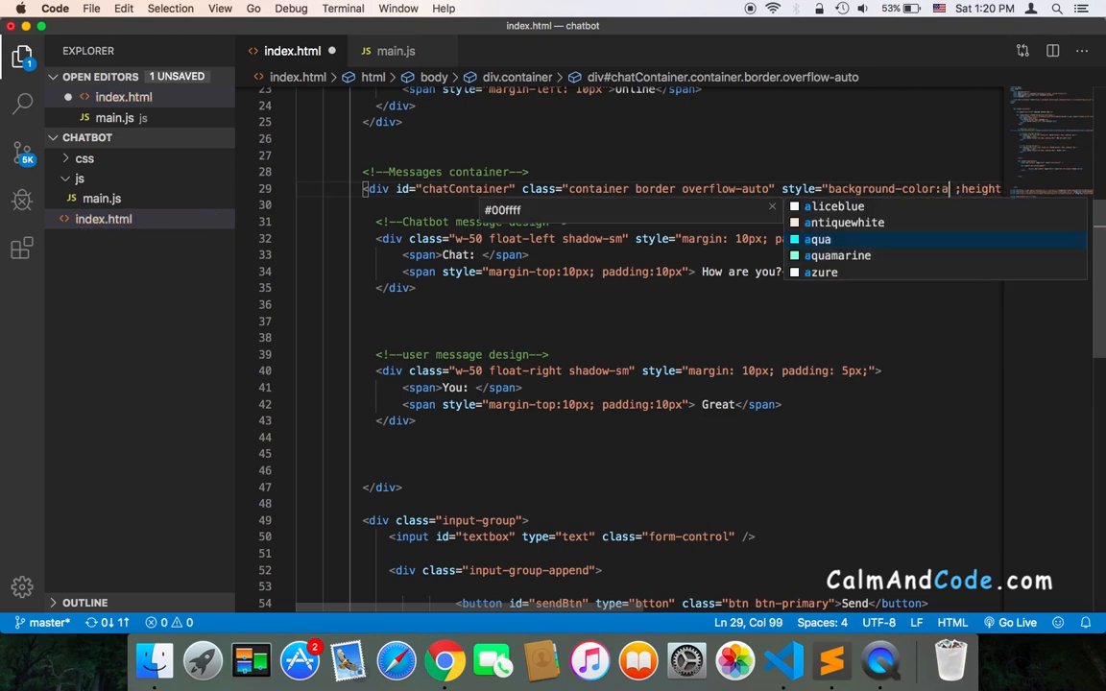
left_click(844, 222)
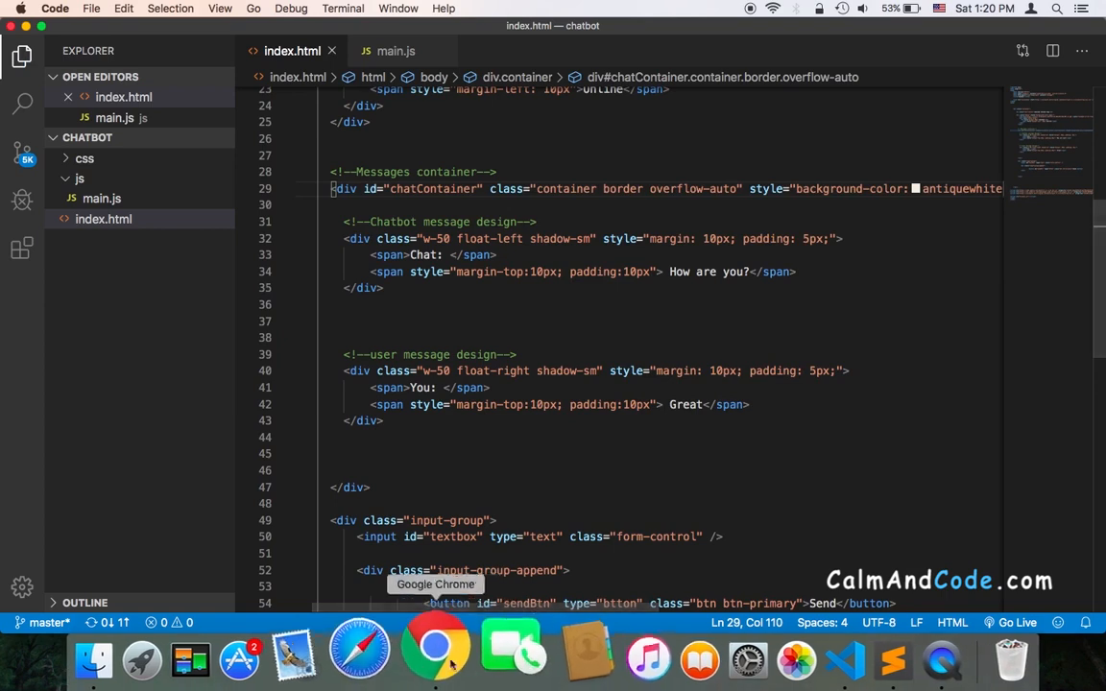
left_click(435, 659)
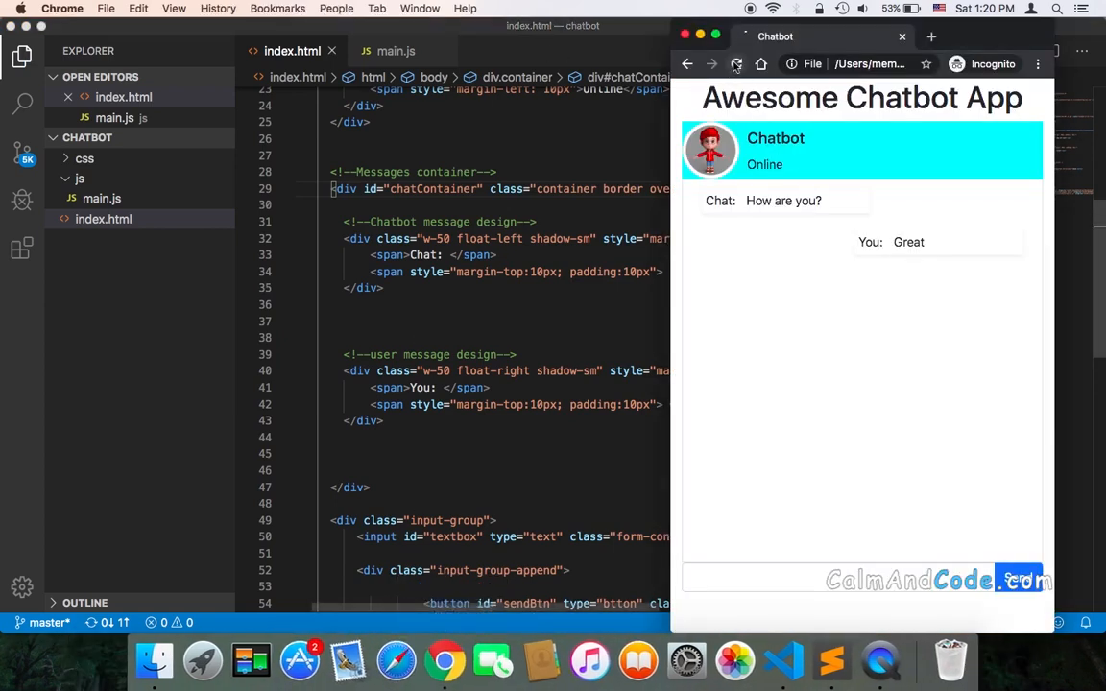
Reload the Chrome page to see the antiquewhite message area.
left_click(737, 65)
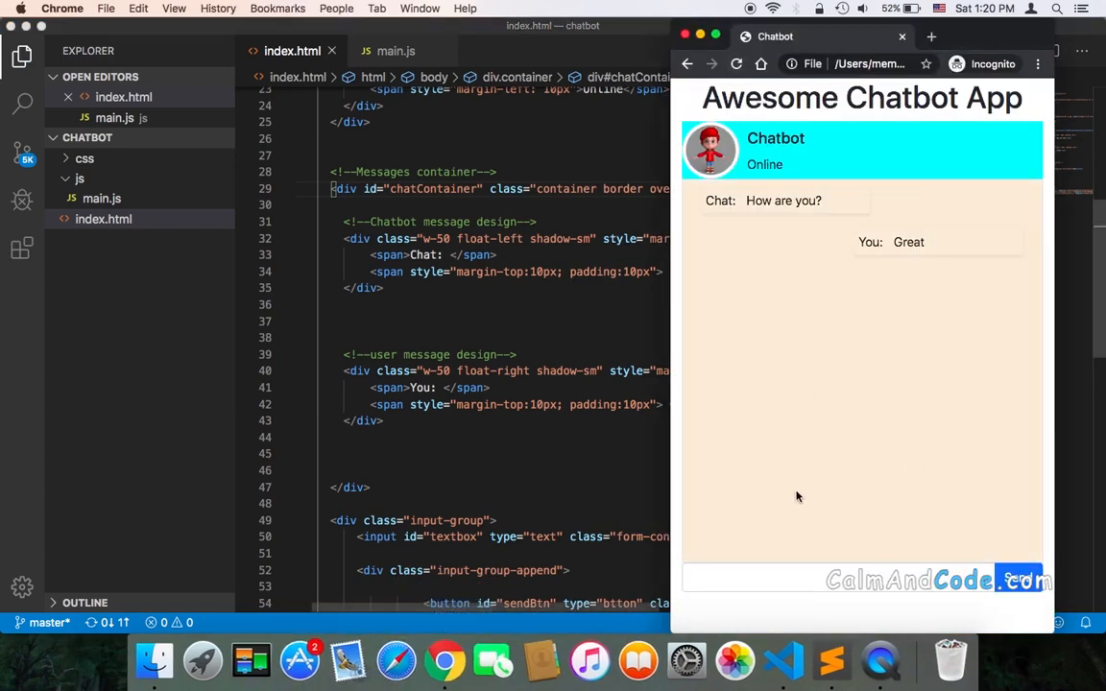
mouse_move(681, 382)
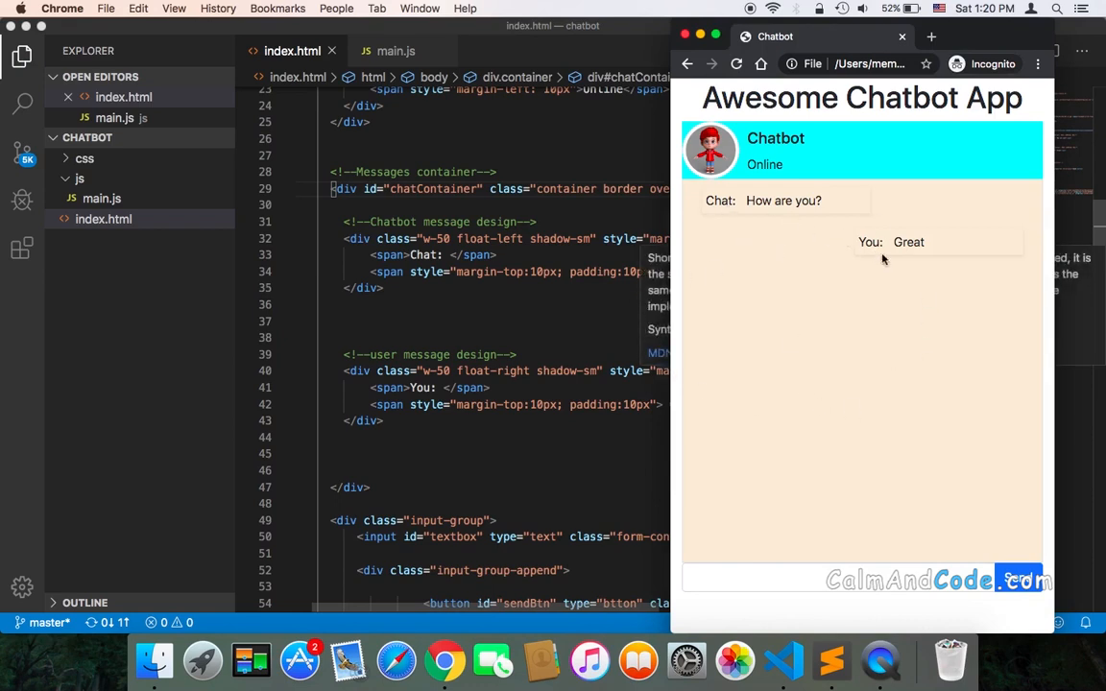
mouse_move(925, 256)
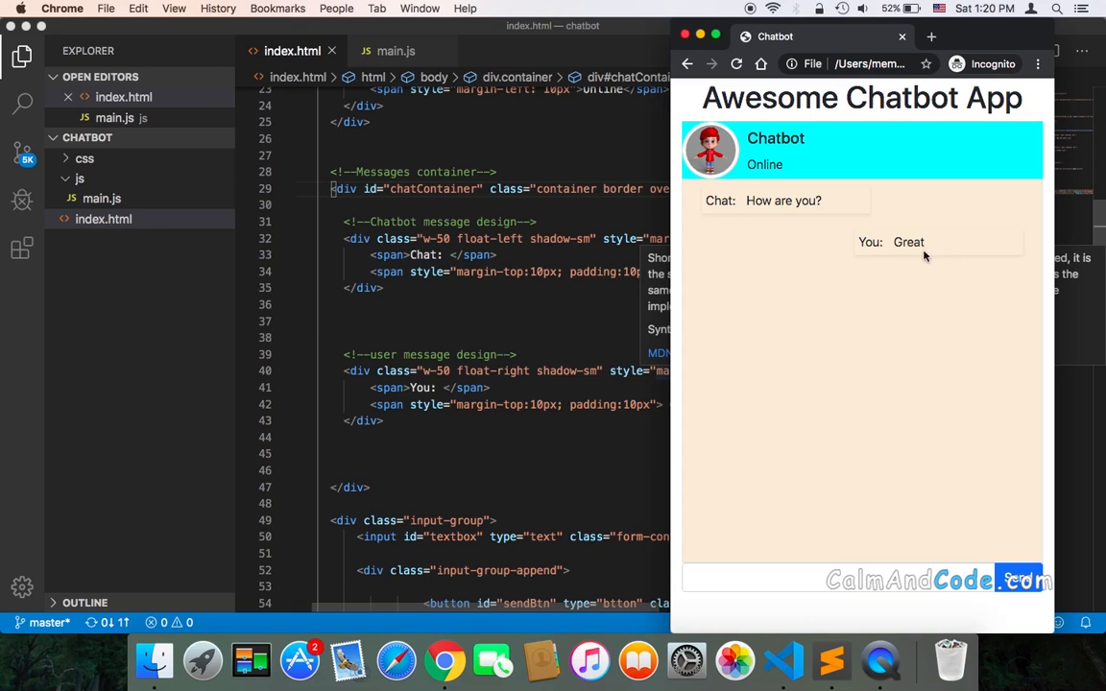
mouse_move(939, 251)
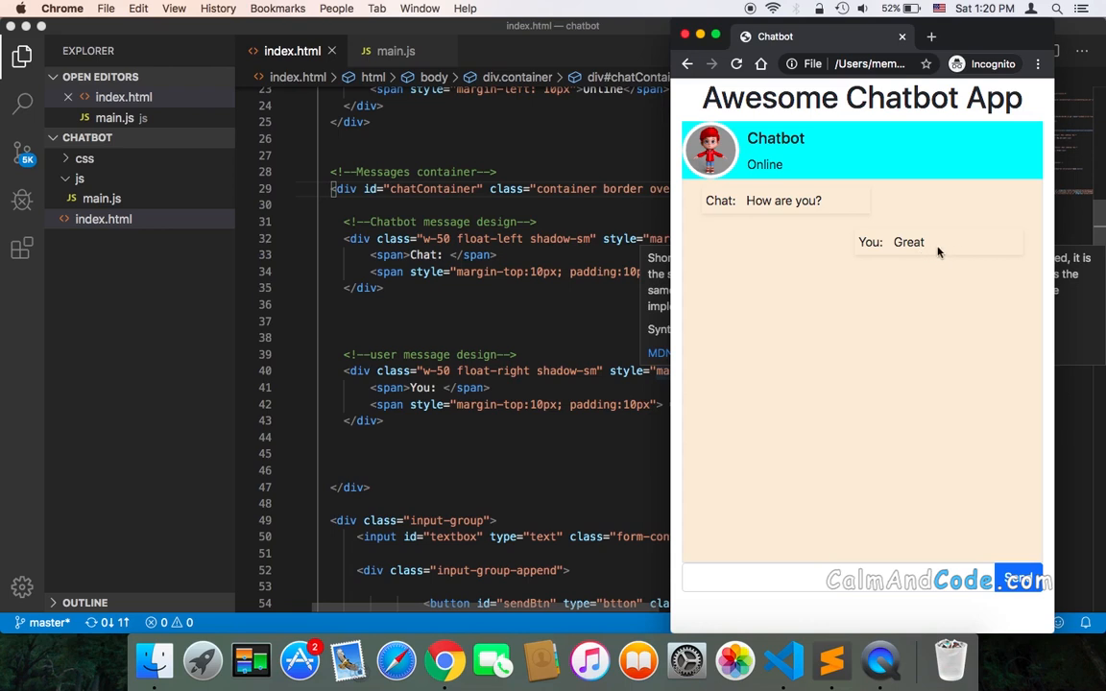
mouse_move(920, 247)
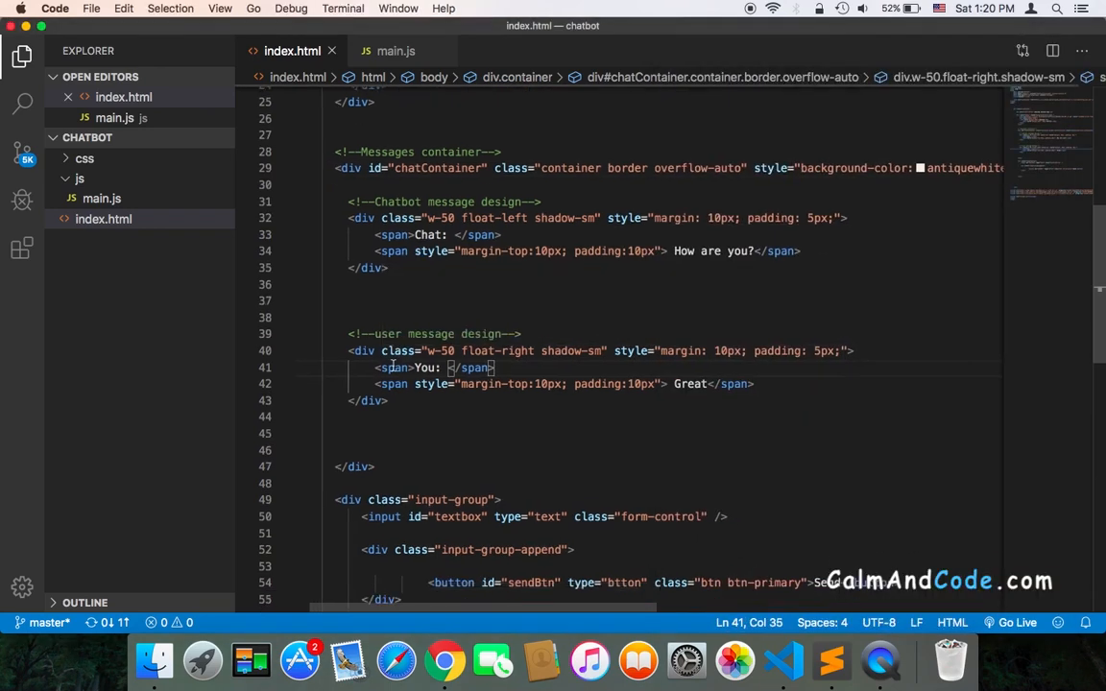
Add a magenta background-color to the user message div's style attribute.
scroll("up", 3)
type("background-color:")
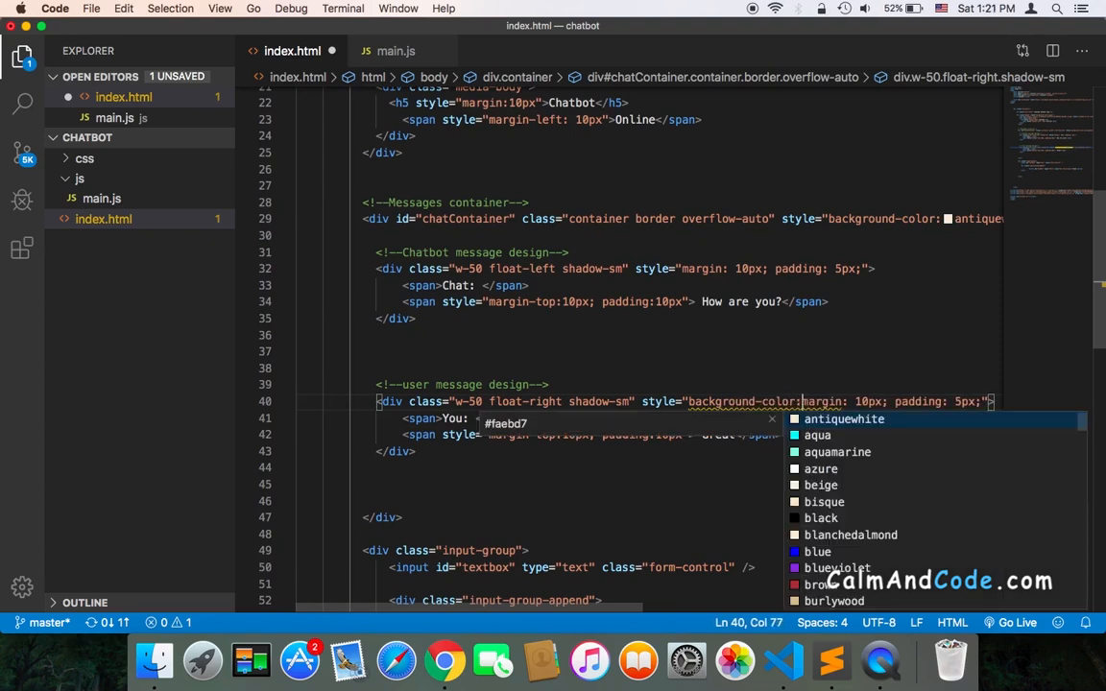
type("v")
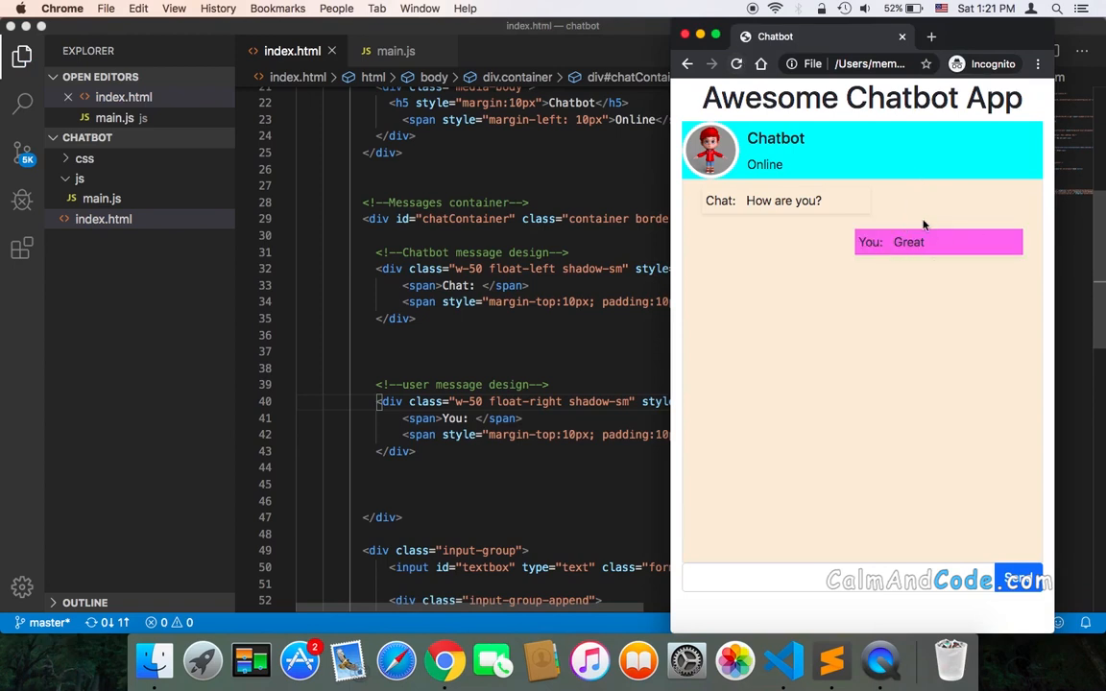
mouse_move(859, 269)
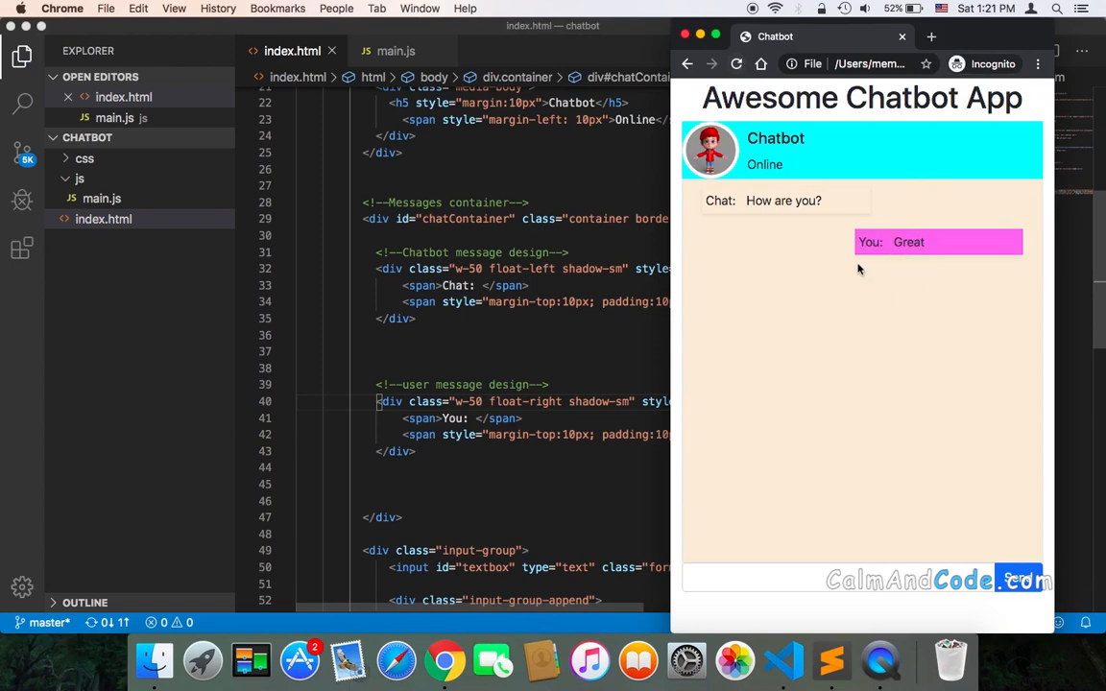
mouse_move(907, 317)
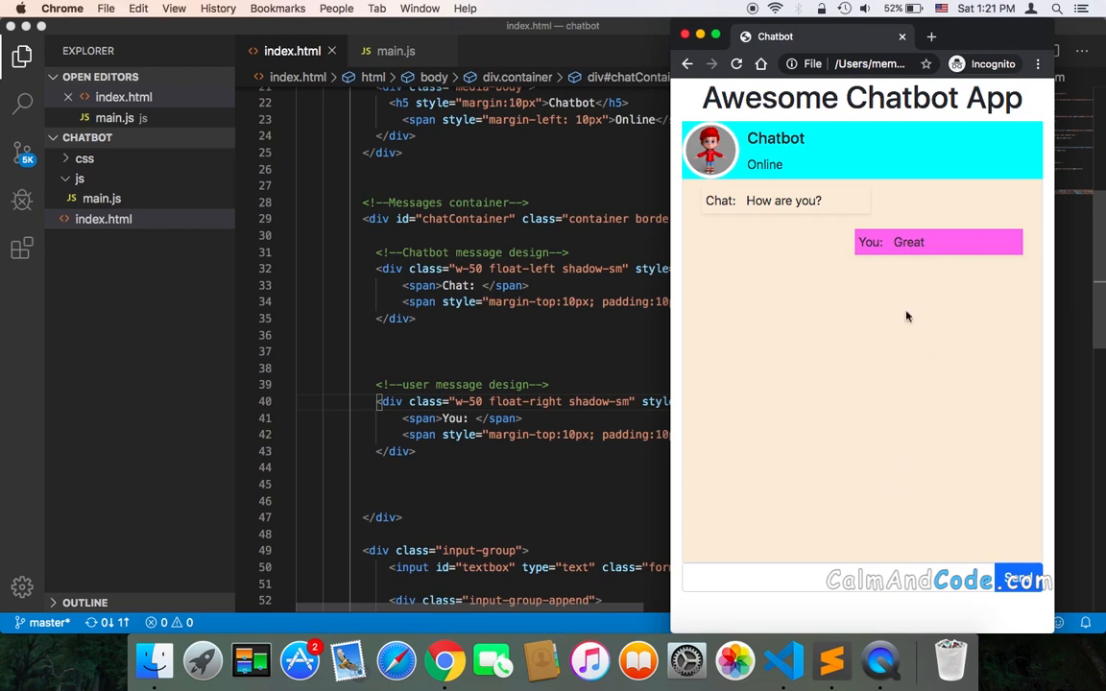
mouse_move(765, 329)
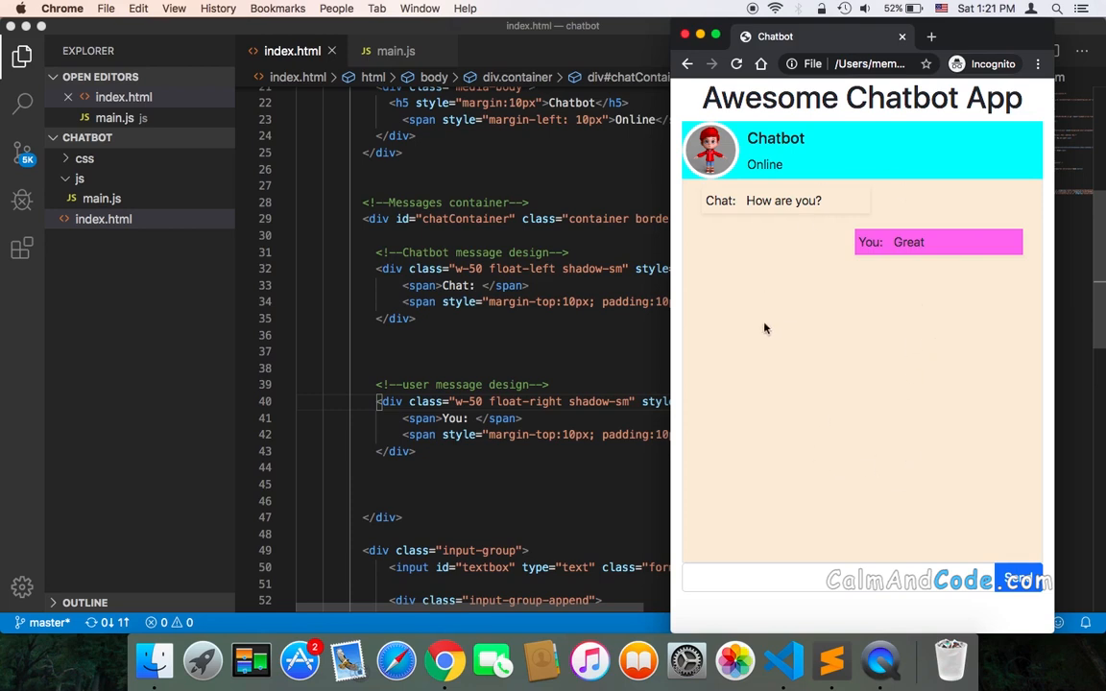
mouse_move(824, 313)
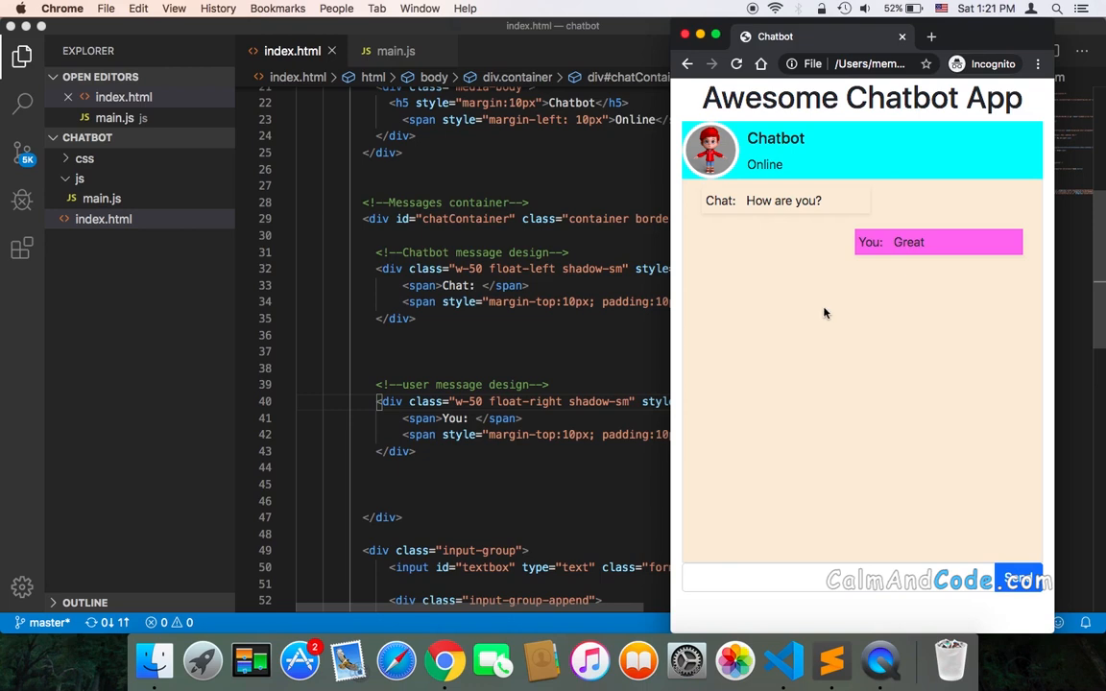
mouse_move(782, 195)
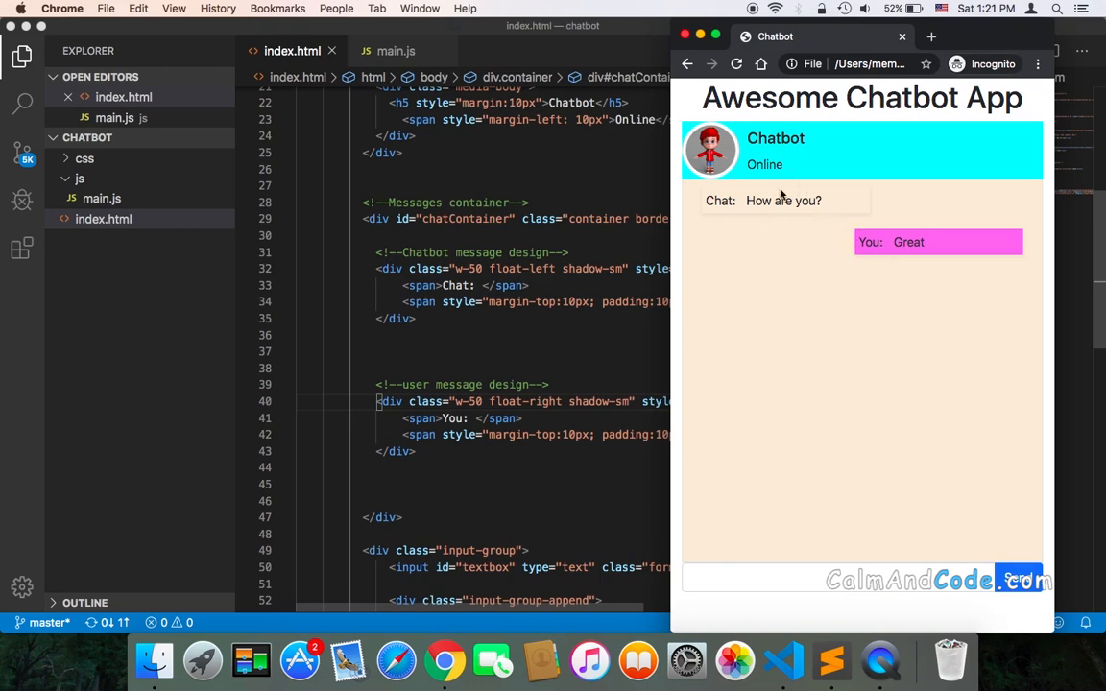
mouse_move(826, 261)
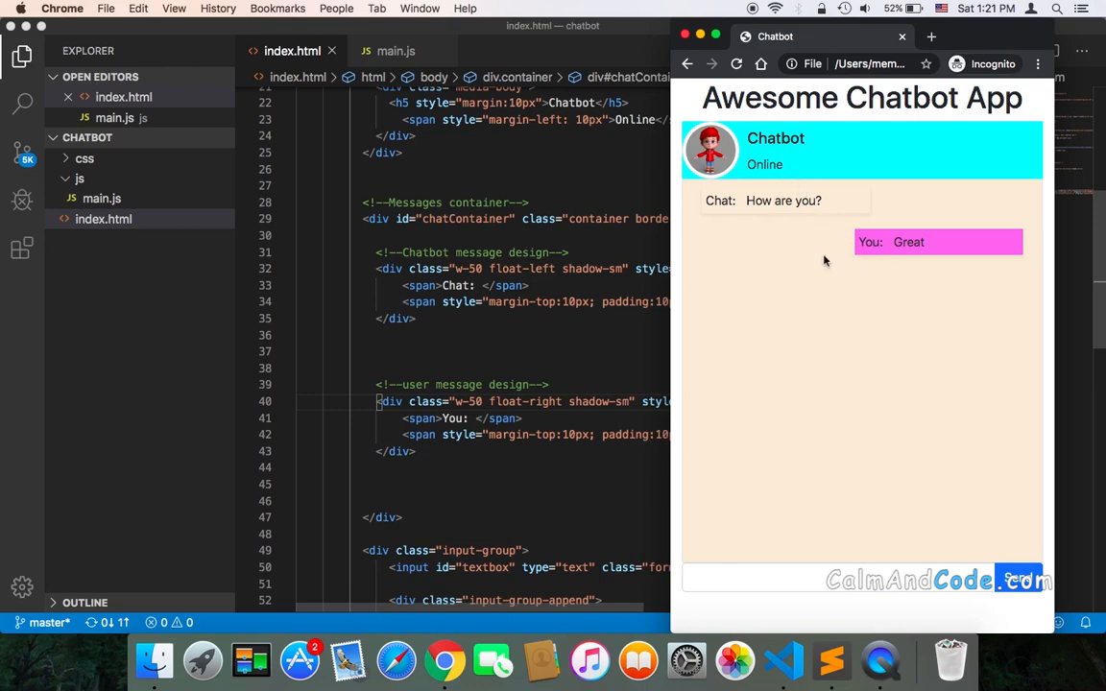
mouse_move(677, 352)
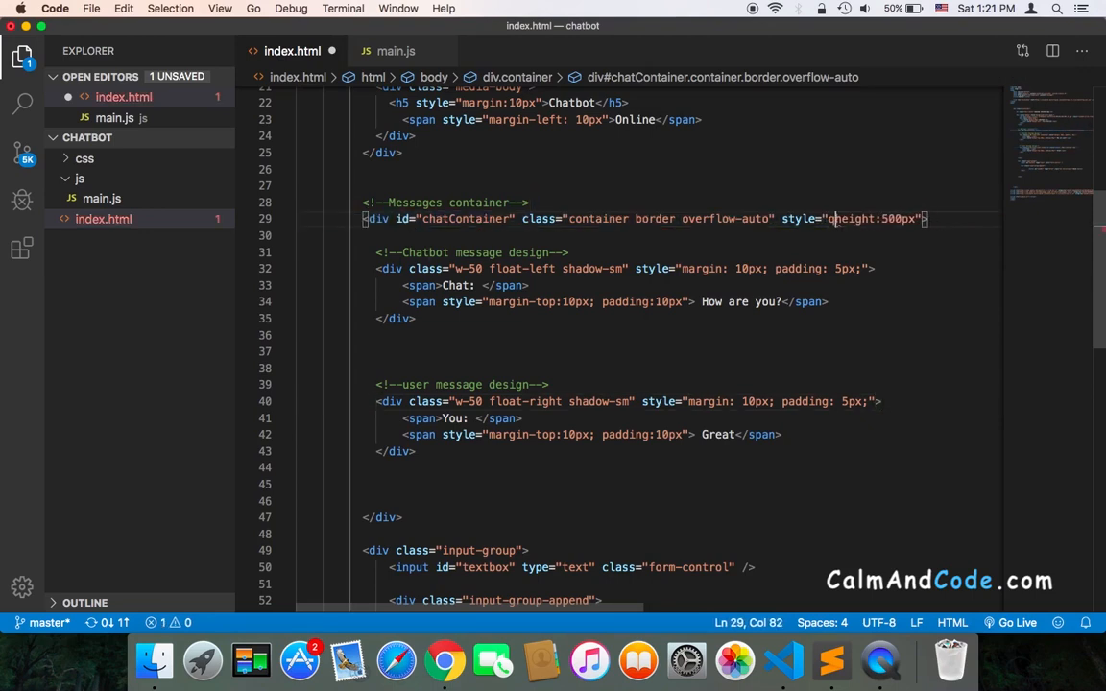
Delete the stray character before height:500px in the chatContainer style.
key("backspace")
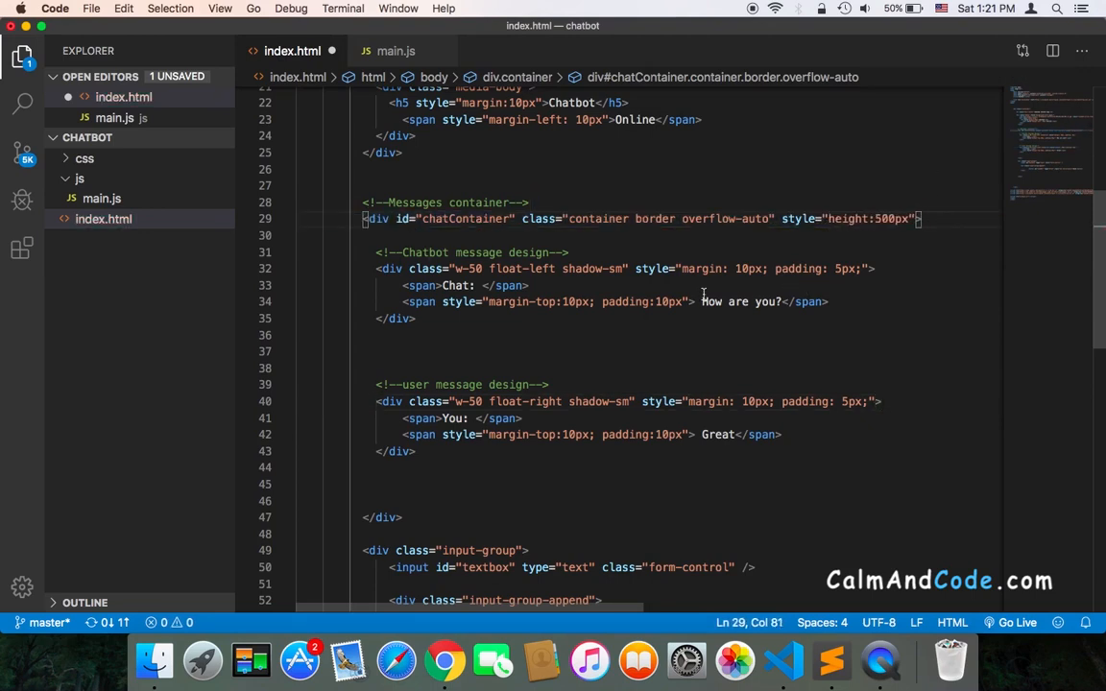
scroll("up", 3)
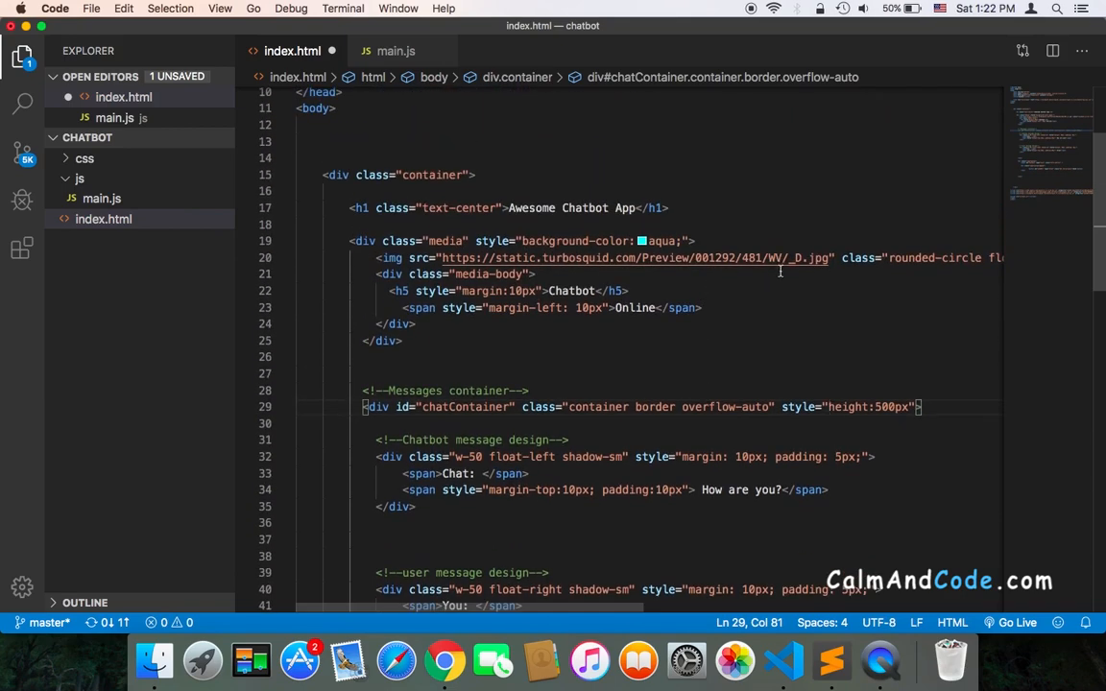